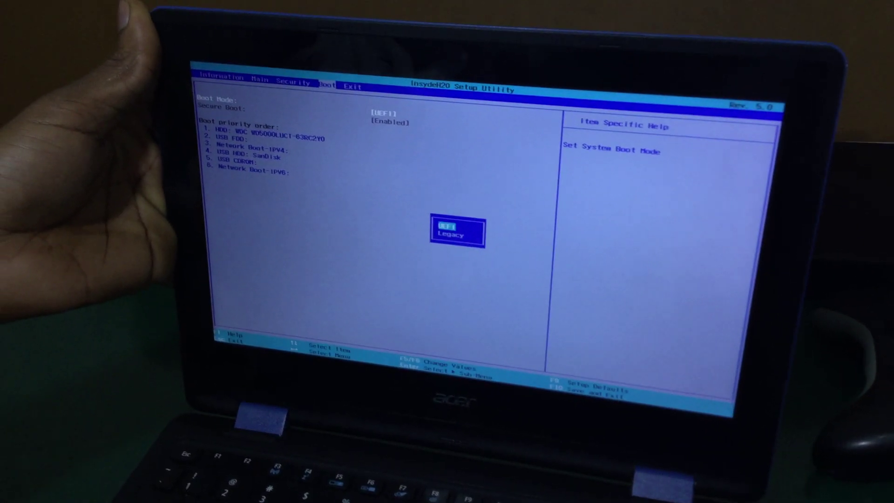
Step: Confirm Legacy in the Boot Mode popup, replacing UEFI as the boot mode
{"action": "key", "text": "Enter"}
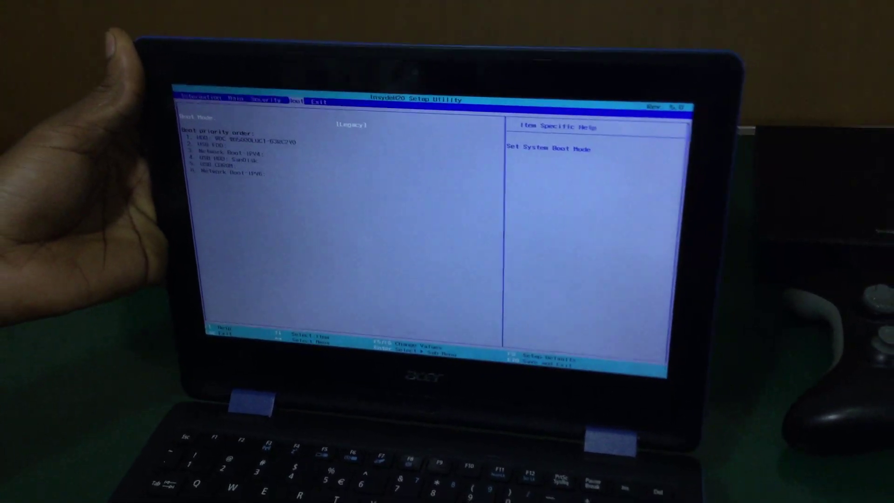